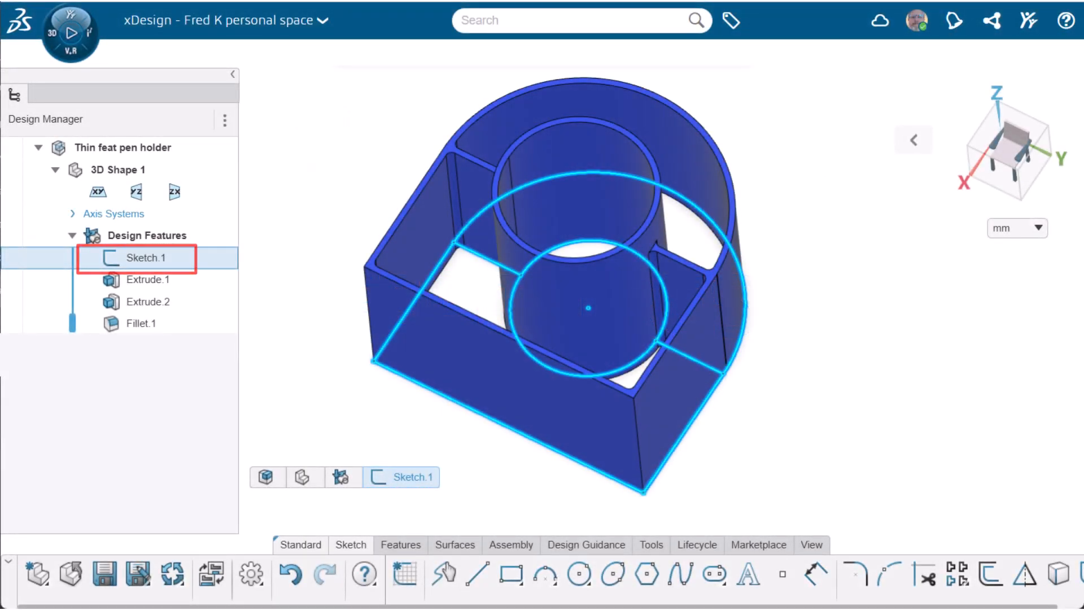
# Step: Export the pen holder to a file on disk as STL named 'Thin feat pen holder'
pyautogui.click(148, 280)
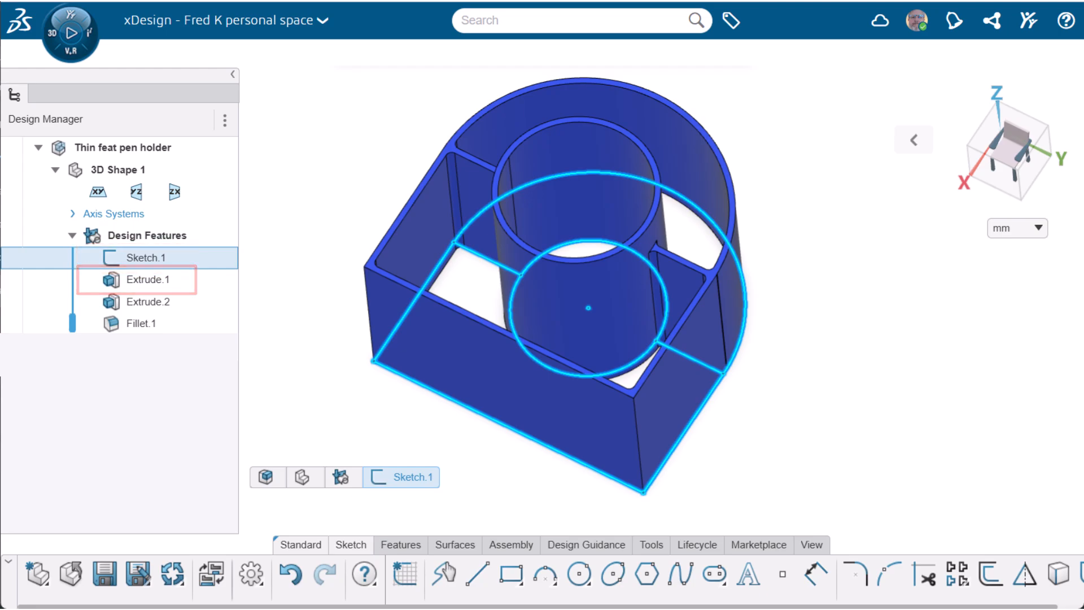
pyautogui.click(145, 257)
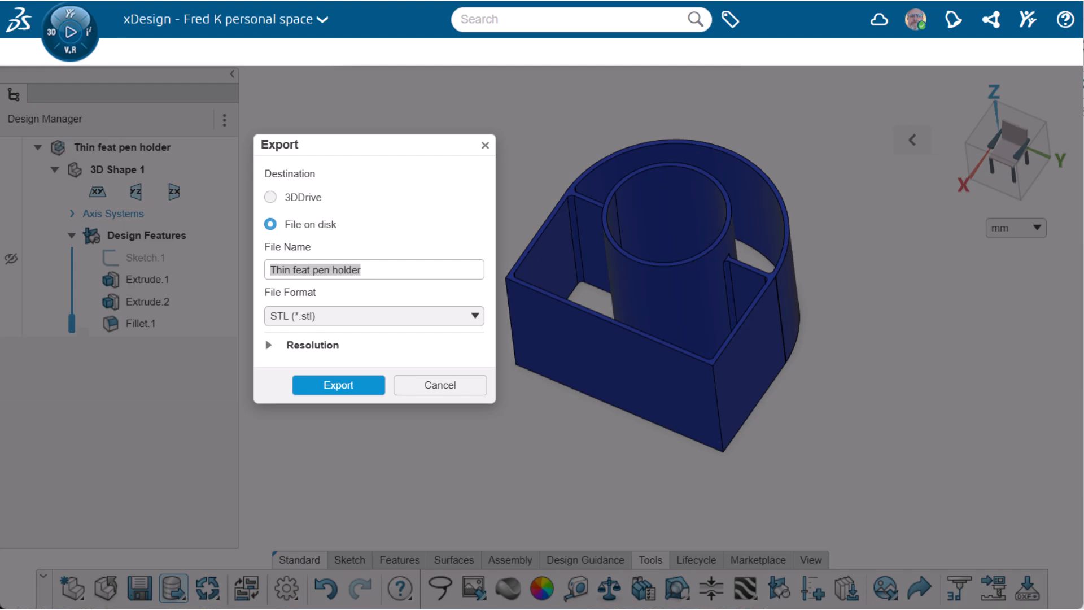
pyautogui.click(338, 385)
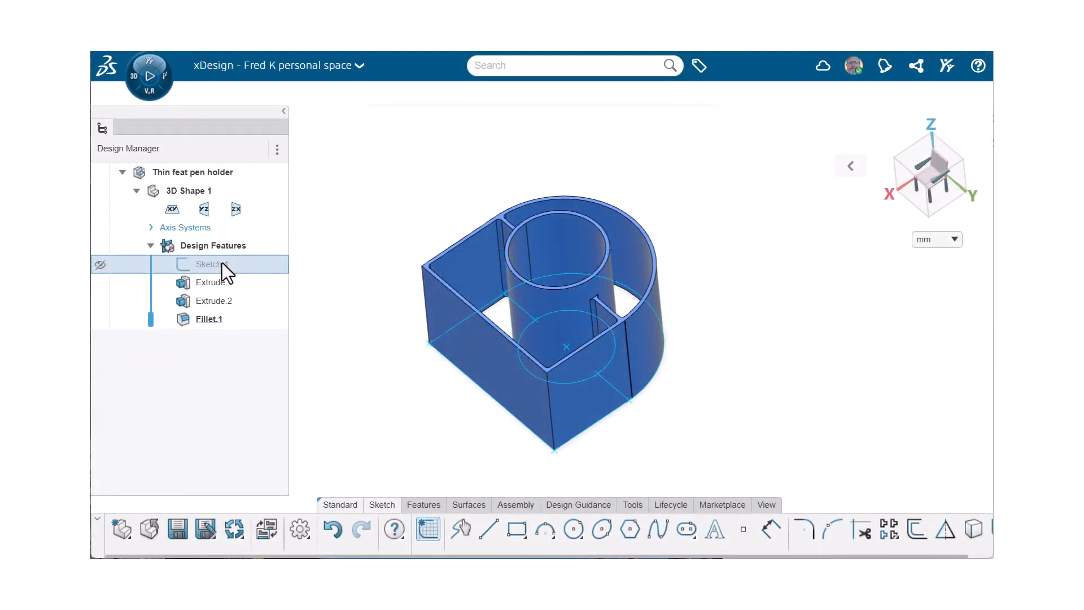
# Step: Review Fillet.1 with its twelve 2 mm wall edges, then close it
pyautogui.doubleClick(206, 263)
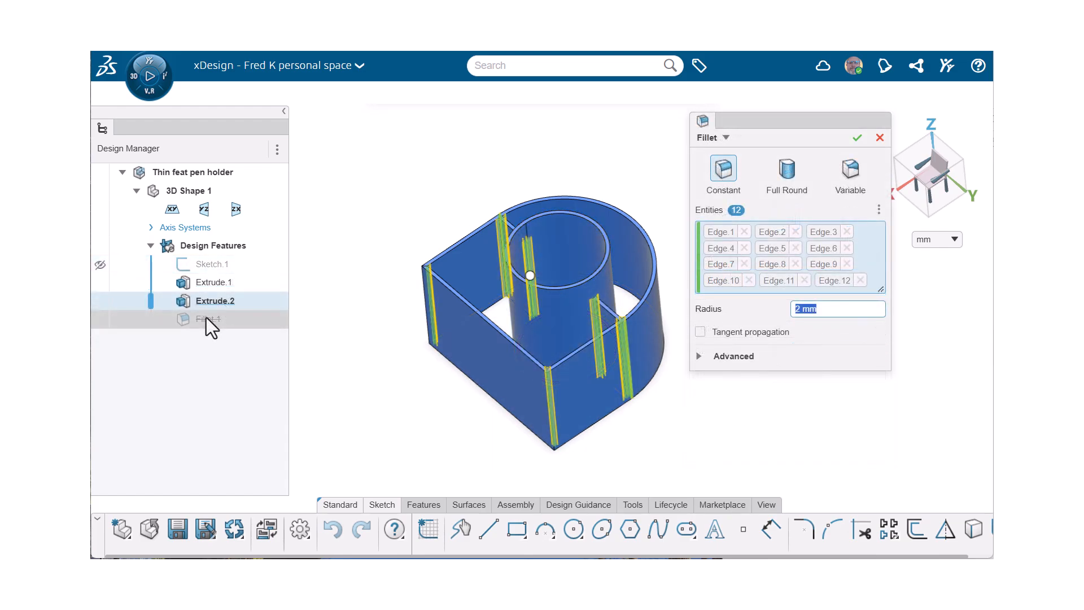
pyautogui.click(857, 138)
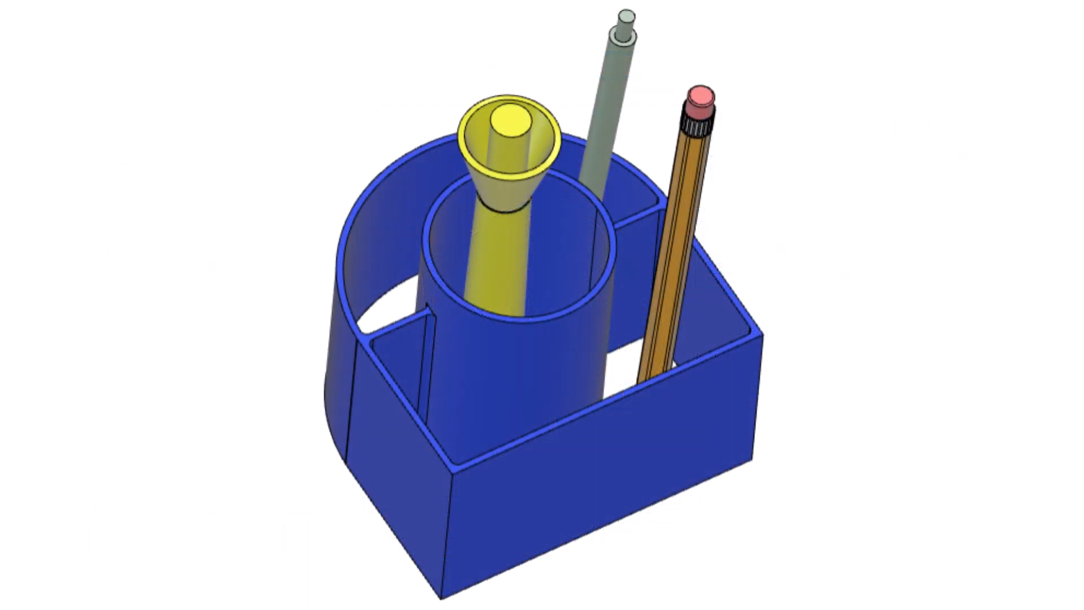